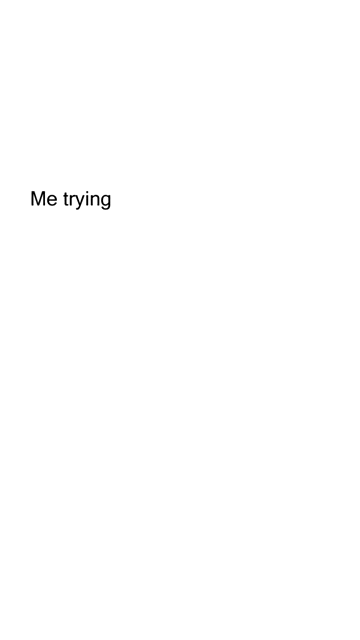
pyautogui.write('to remember what I said I was gonna do')
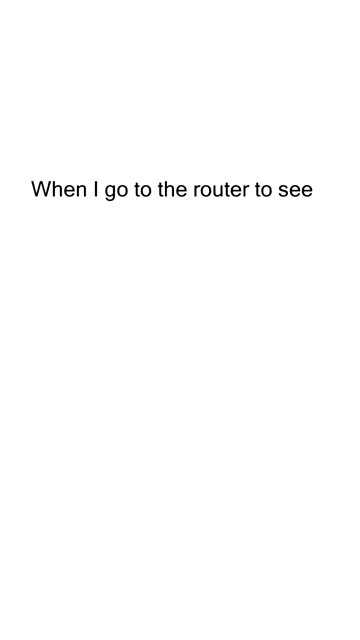
pyautogui.write('why the WiFi is not working')
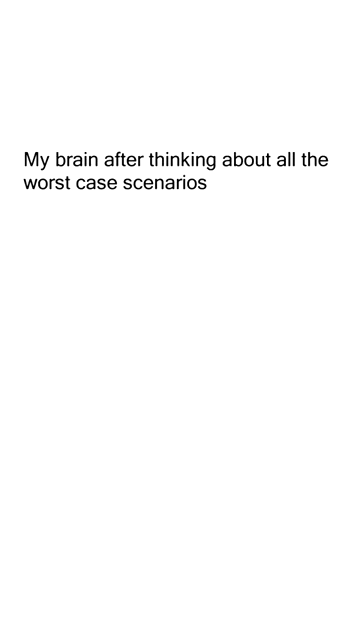
pyautogui.write('just so I can')
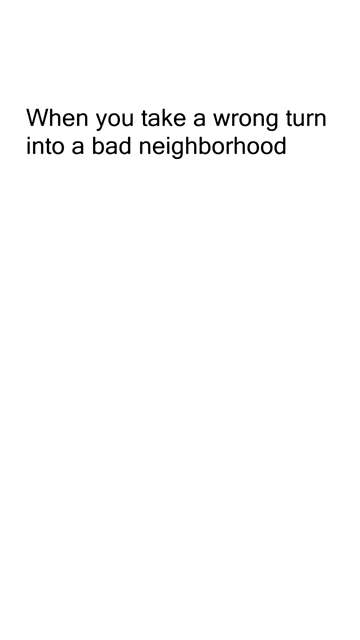
pyautogui.write('and try your best to act like')
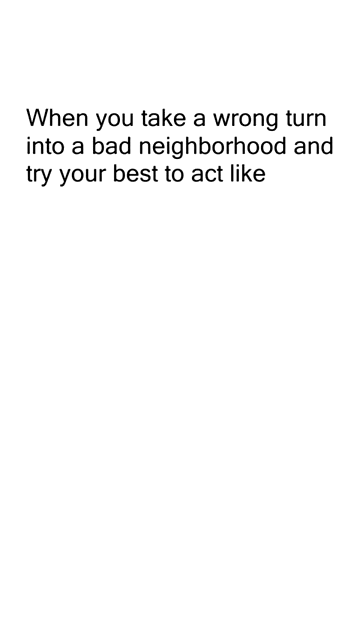